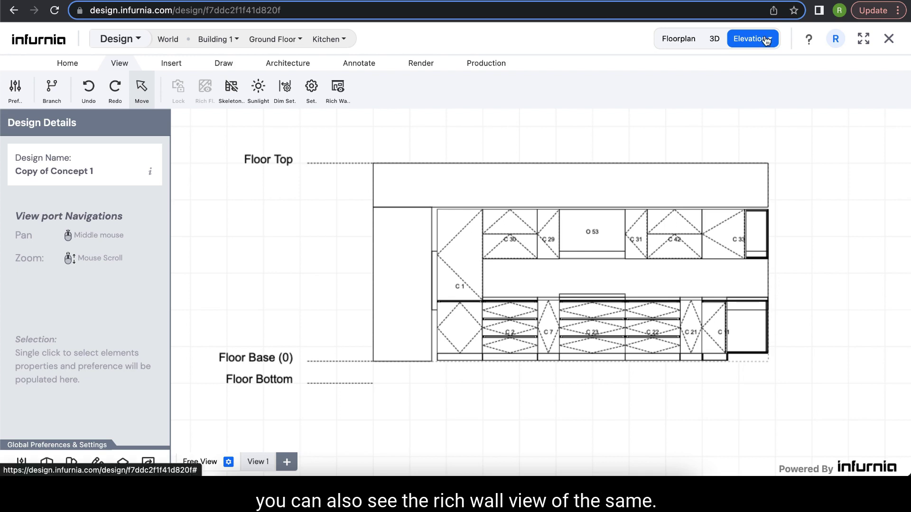
{"action": "mouse_move", "coordinate": [790, 156]}
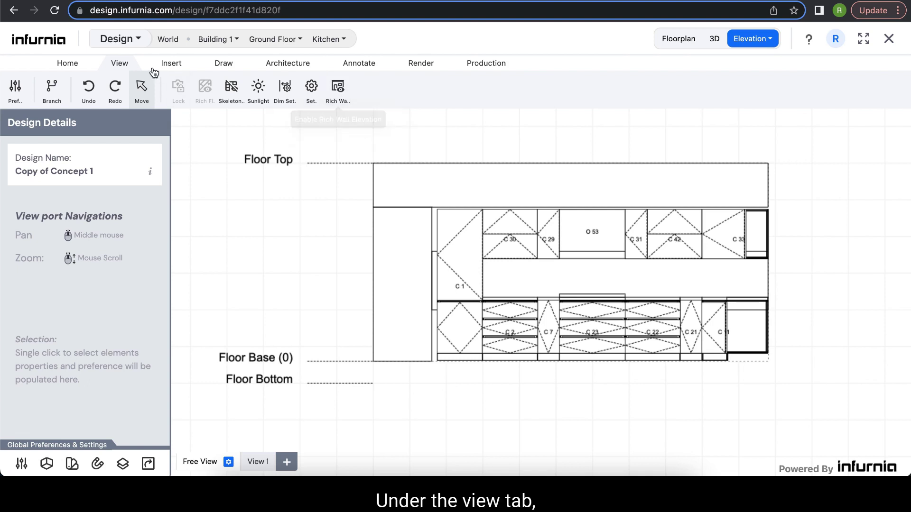
{"action": "mouse_move", "coordinate": [338, 91]}
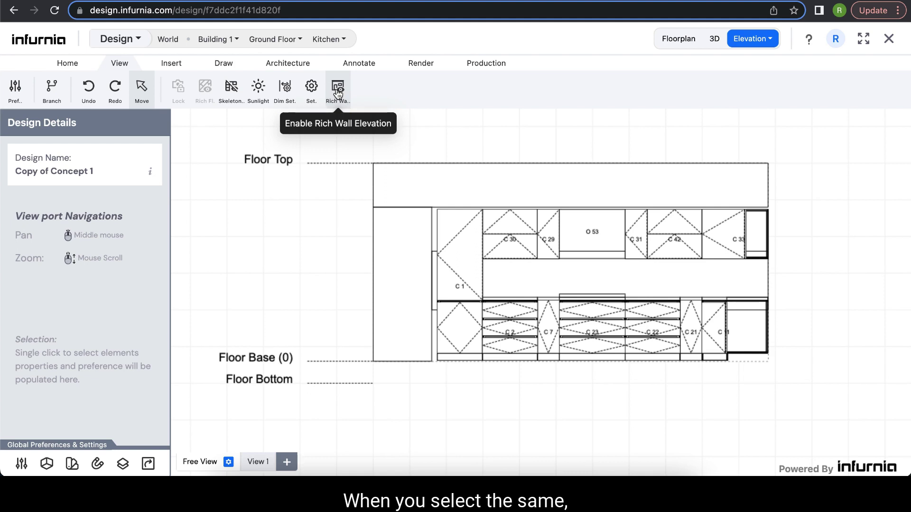
{"action": "left_click", "coordinate": [337, 87]}
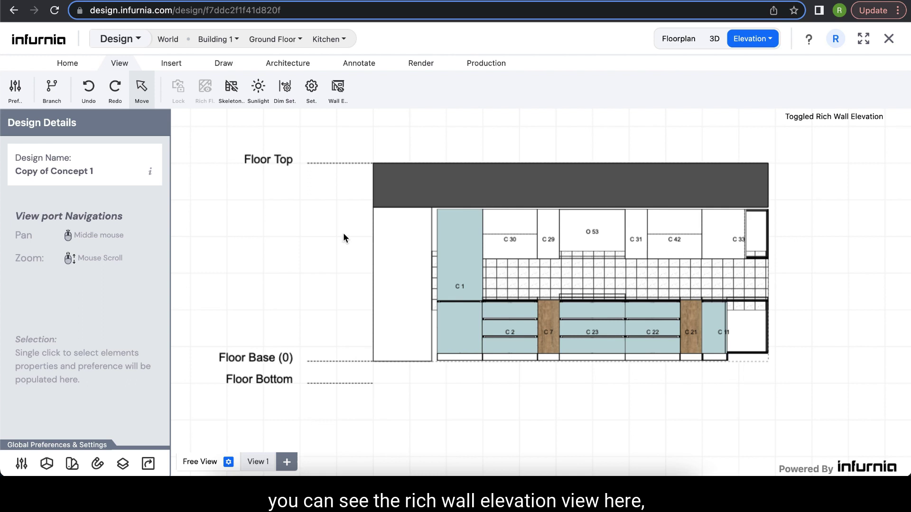
{"action": "mouse_move", "coordinate": [763, 404]}
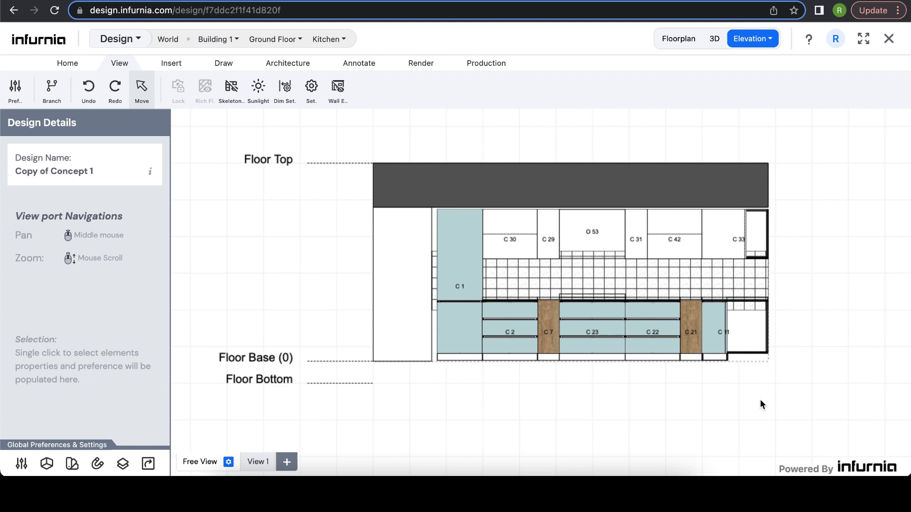
{"action": "mouse_move", "coordinate": [338, 88]}
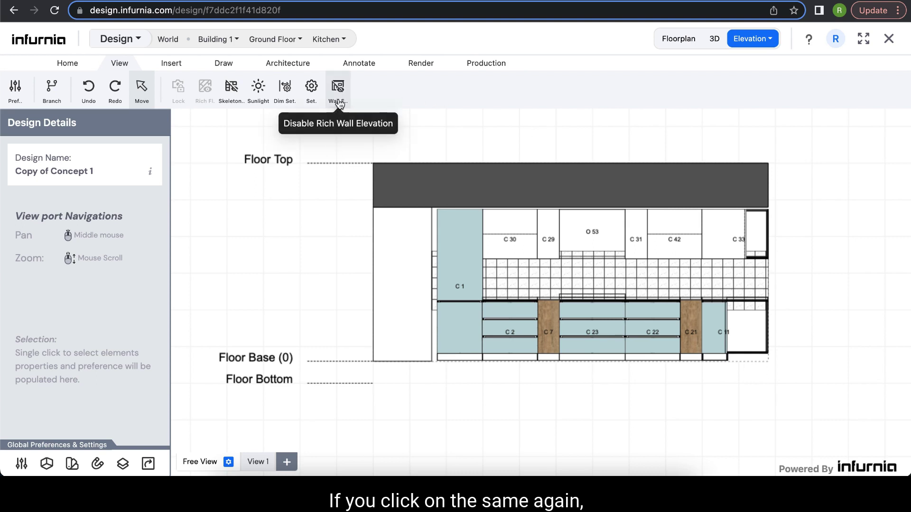
{"action": "left_click", "coordinate": [337, 86]}
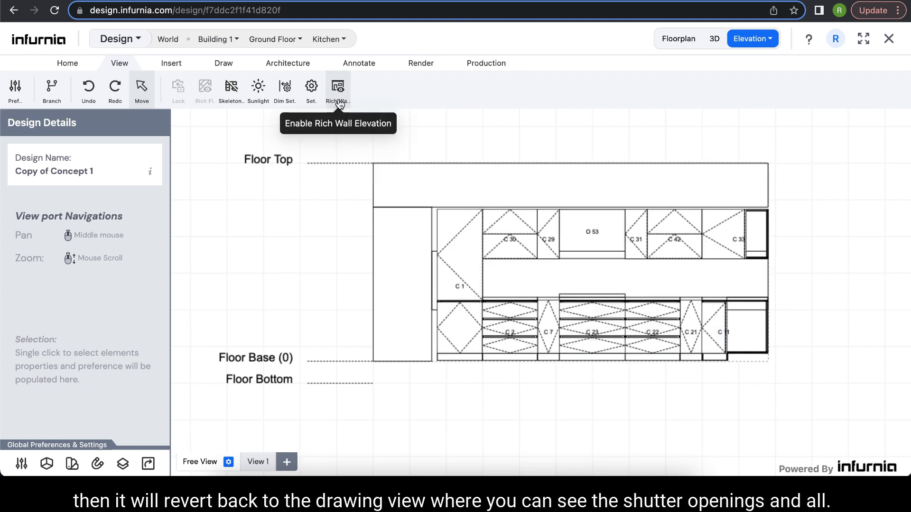